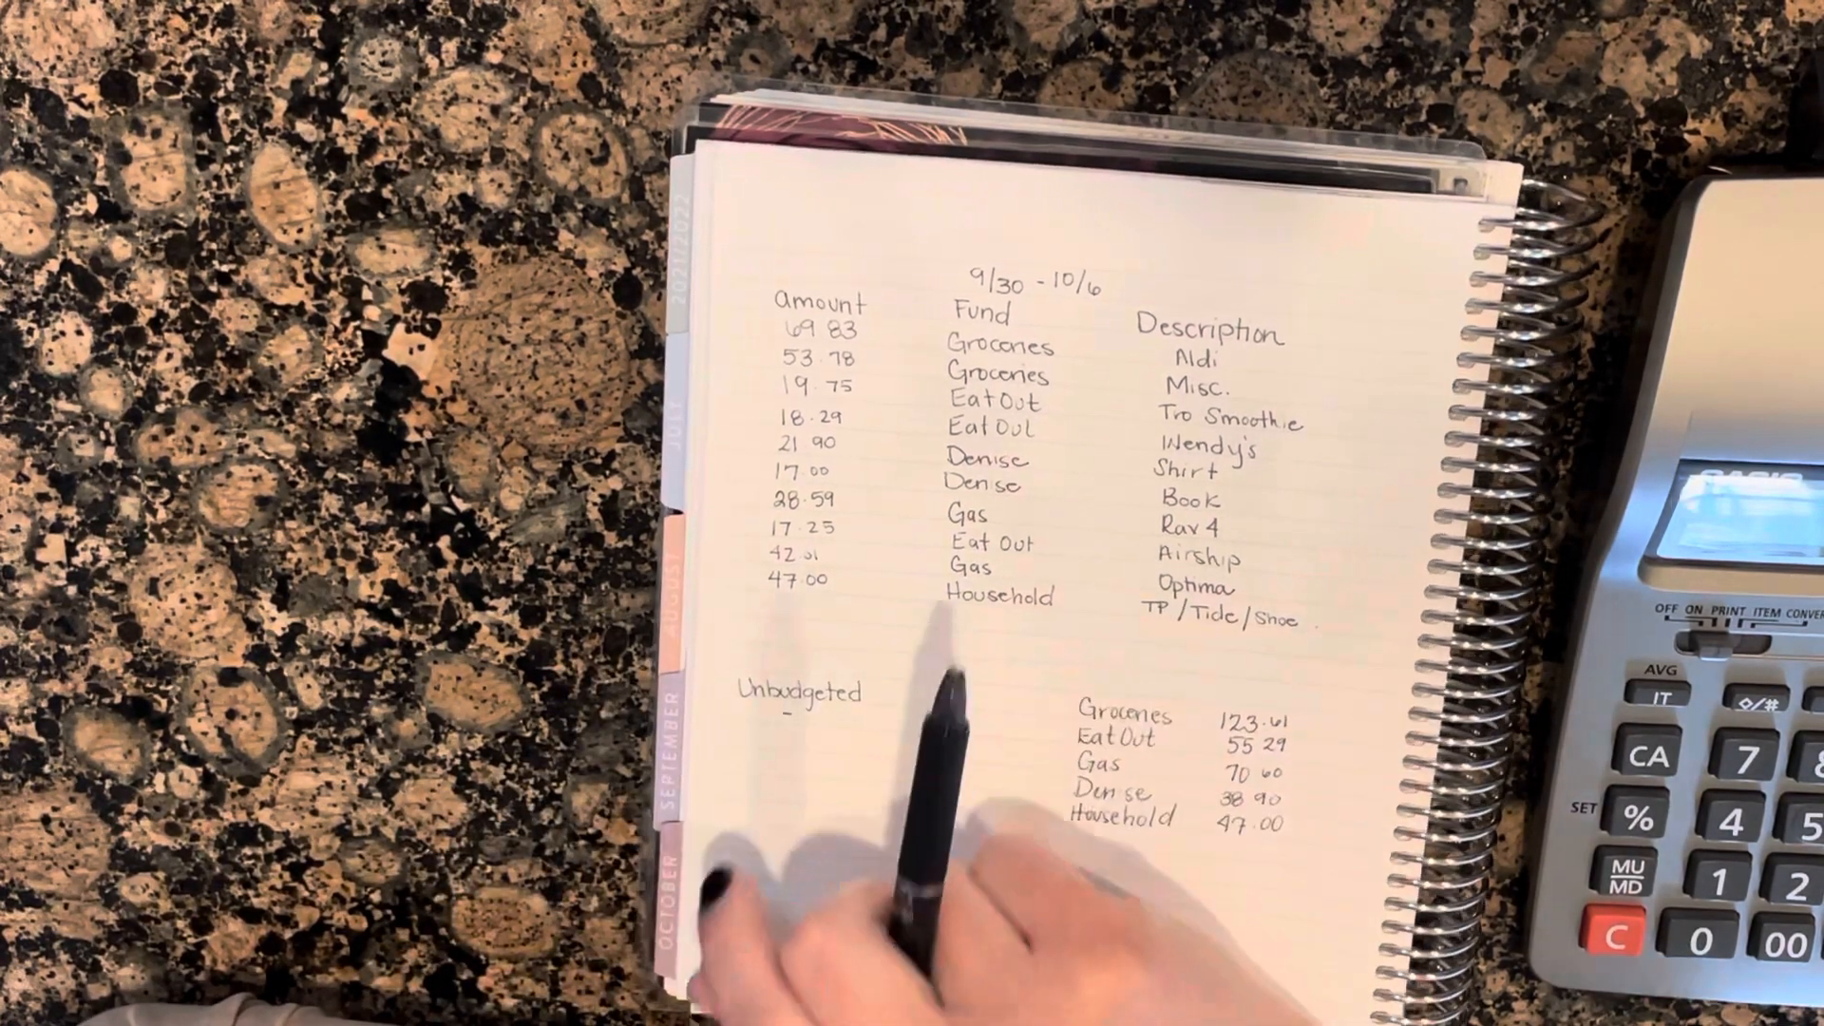
{"action": "mouse_move", "coordinate": [907, 756]}
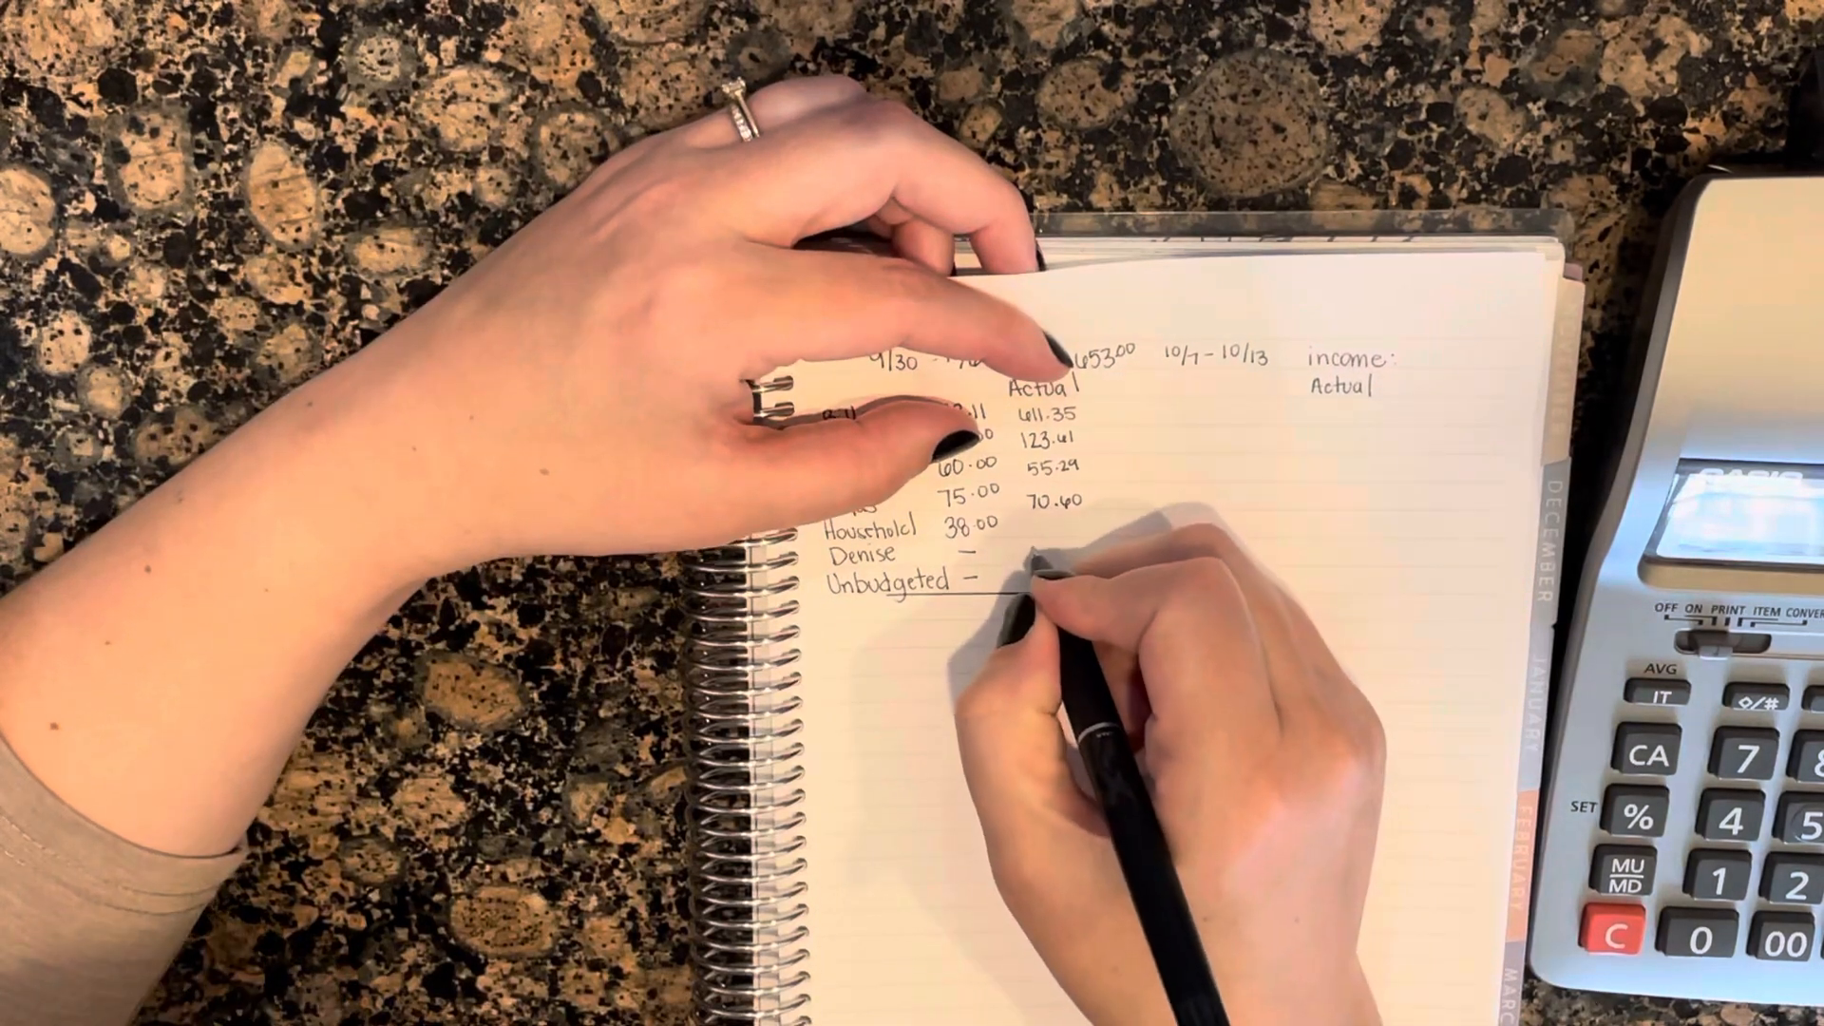
{"action": "type", "text": "38."}
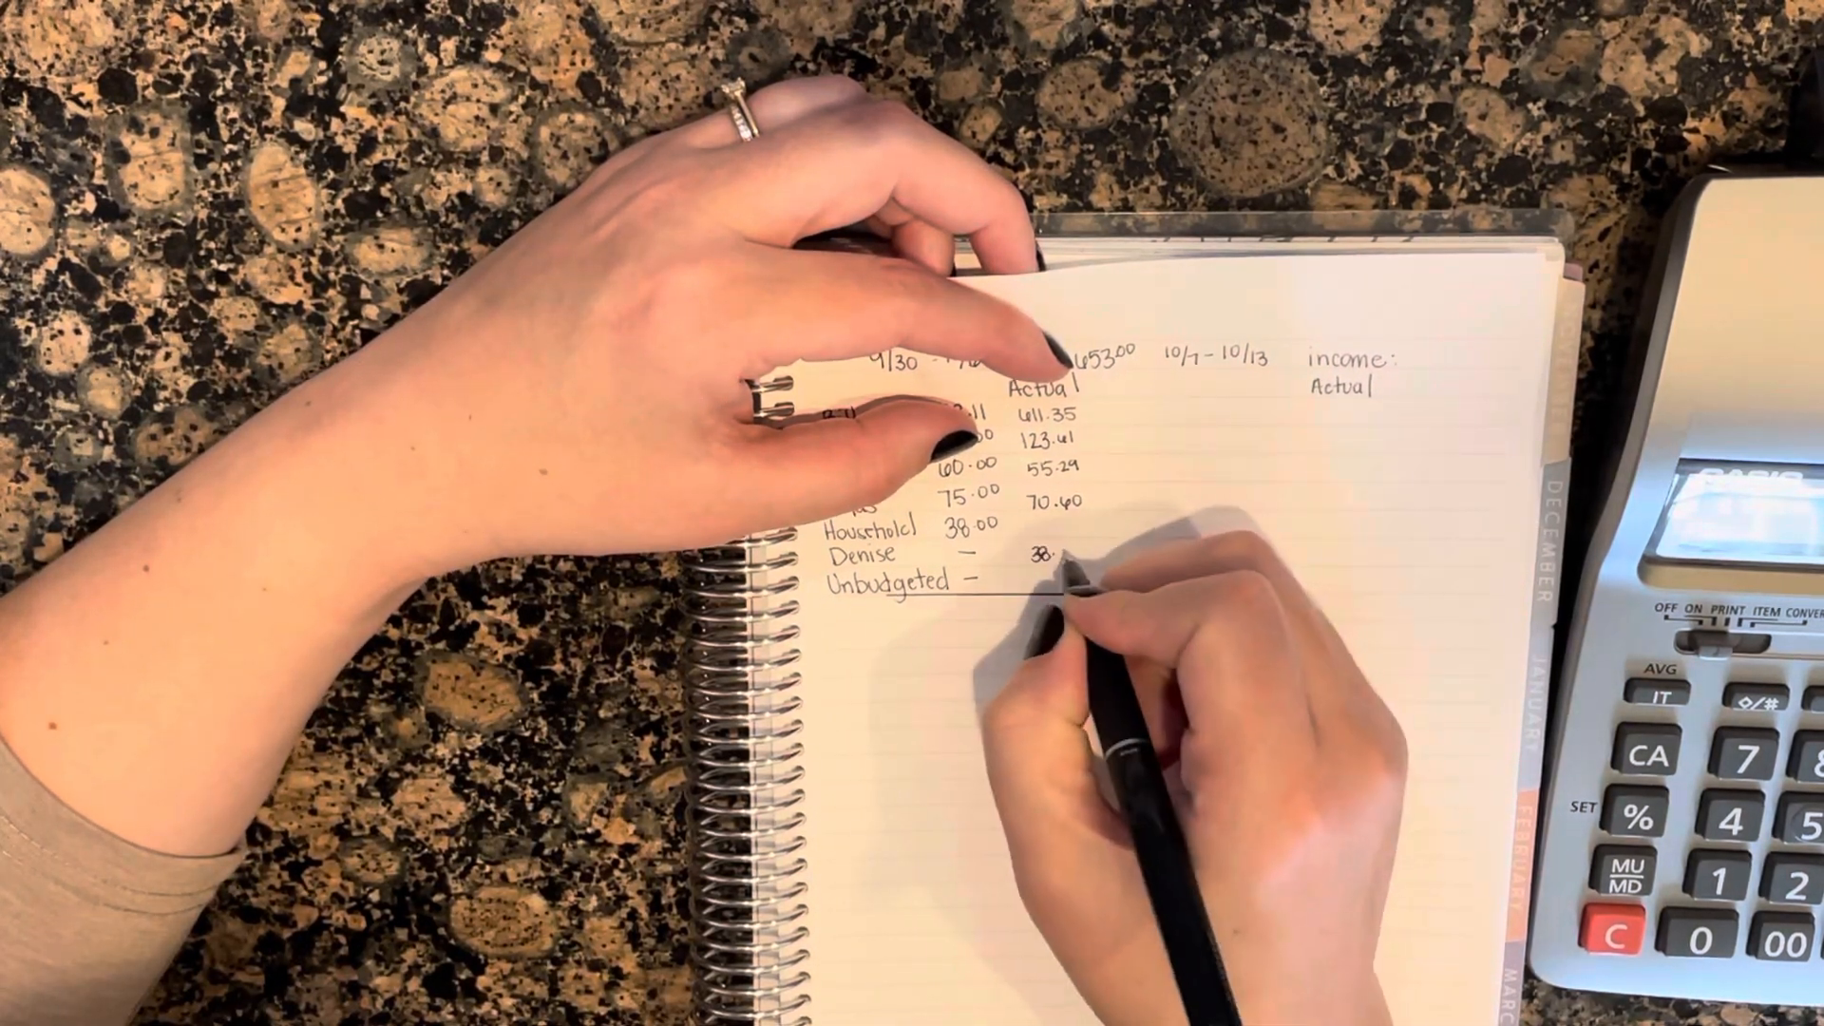